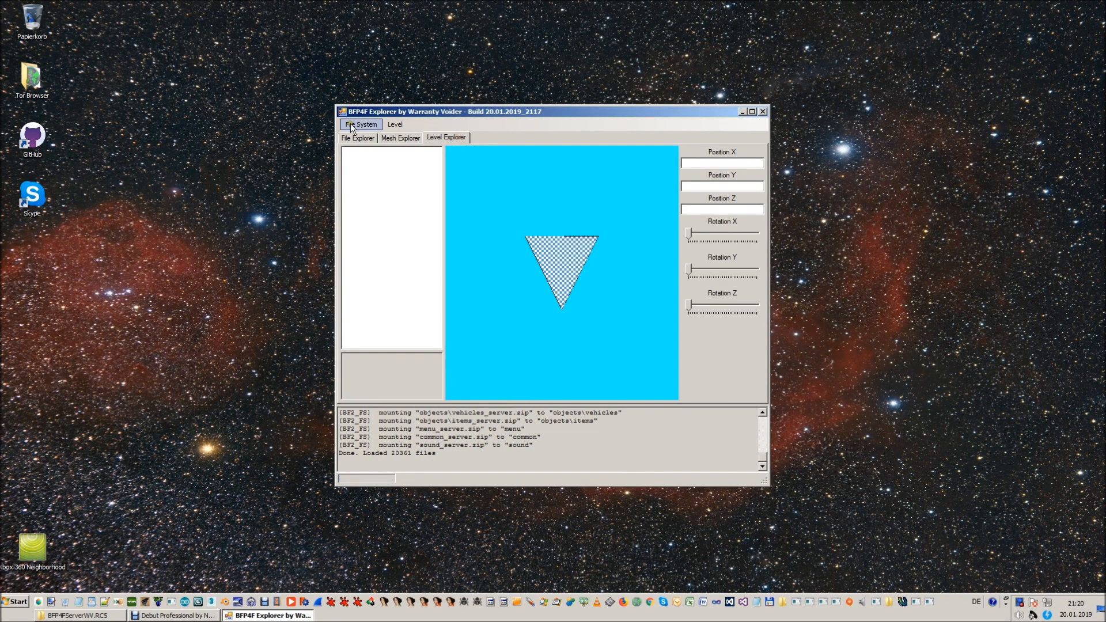
- Choose Strike_at_Karkand from the LevelSelect list
{"action": "left_click", "coordinate": [394, 124]}
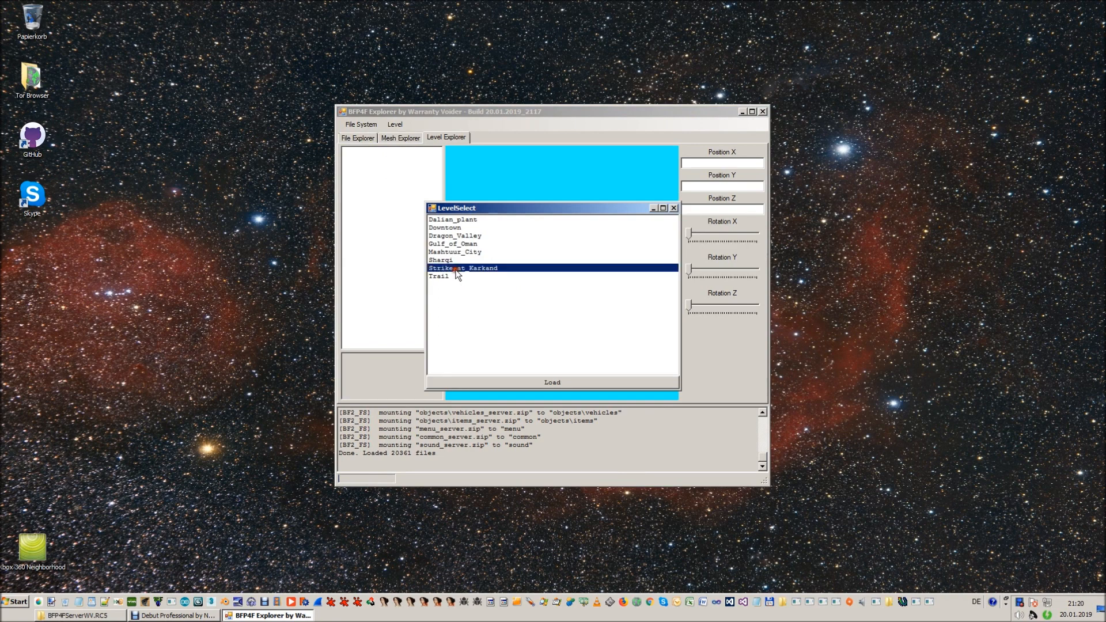
{"action": "left_click", "coordinate": [551, 381]}
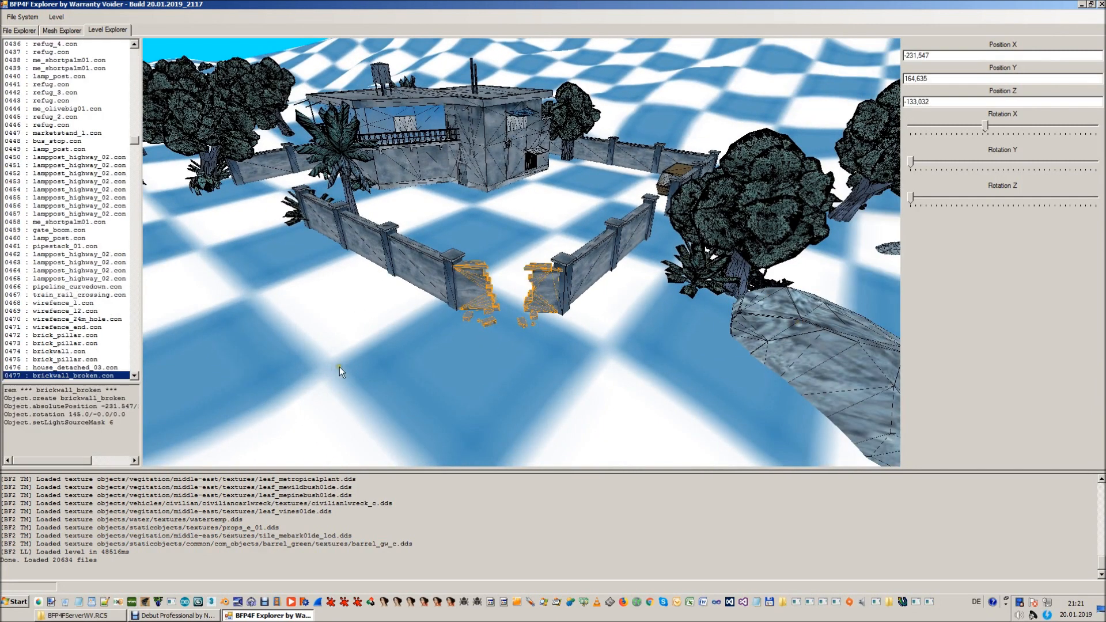
{"action": "mouse_move", "coordinate": [1000, 137]}
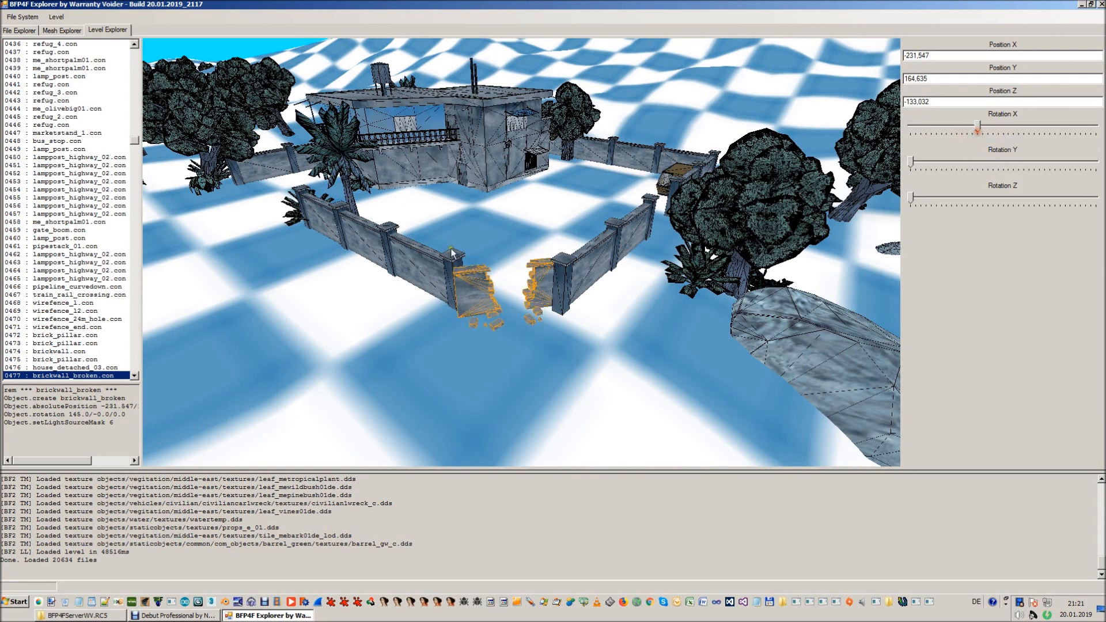
- Deselect the broken brick wall object in the loaded level's viewport
{"action": "right_click", "coordinate": [63, 376]}
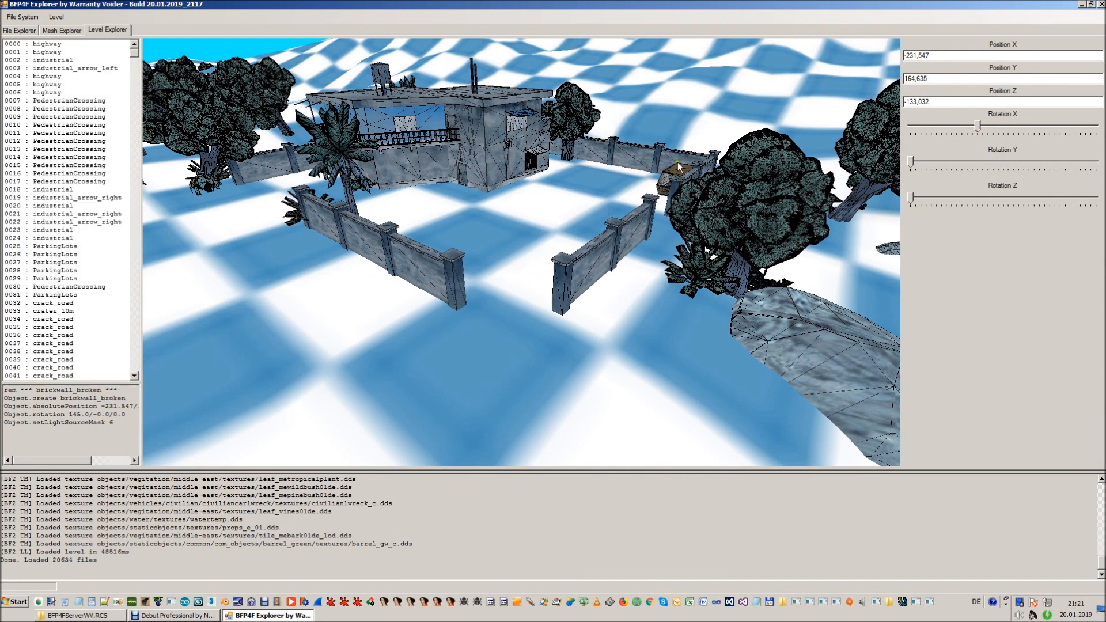
- Select 1607 lrg_trash_dumpster and set its position Z to -110 and X to -240
{"action": "left_click", "coordinate": [67, 375]}
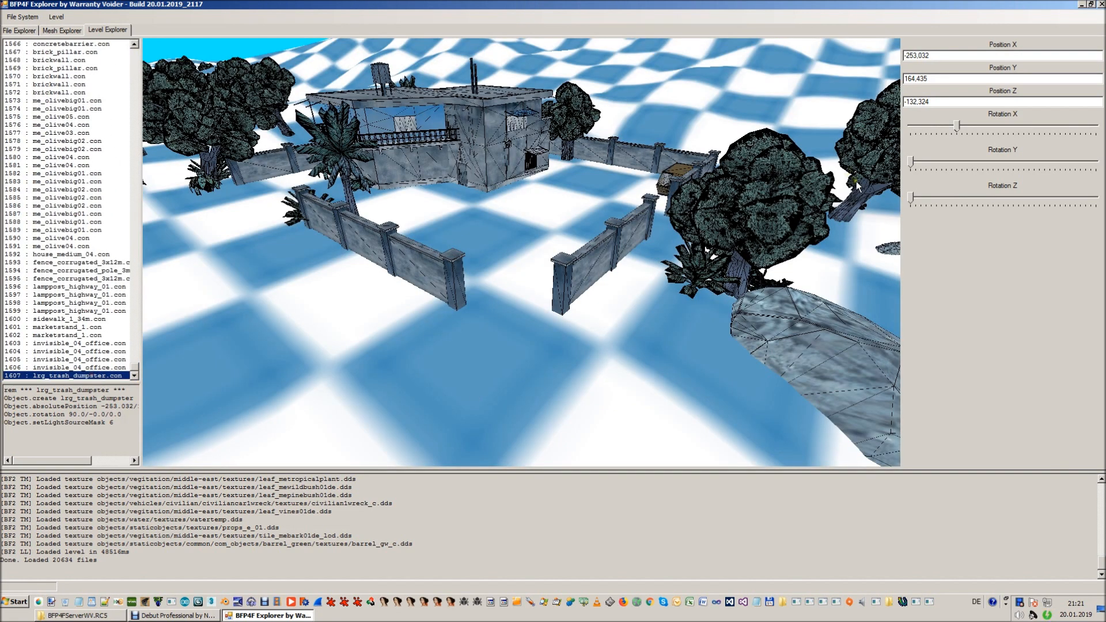
{"action": "mouse_move", "coordinate": [959, 78]}
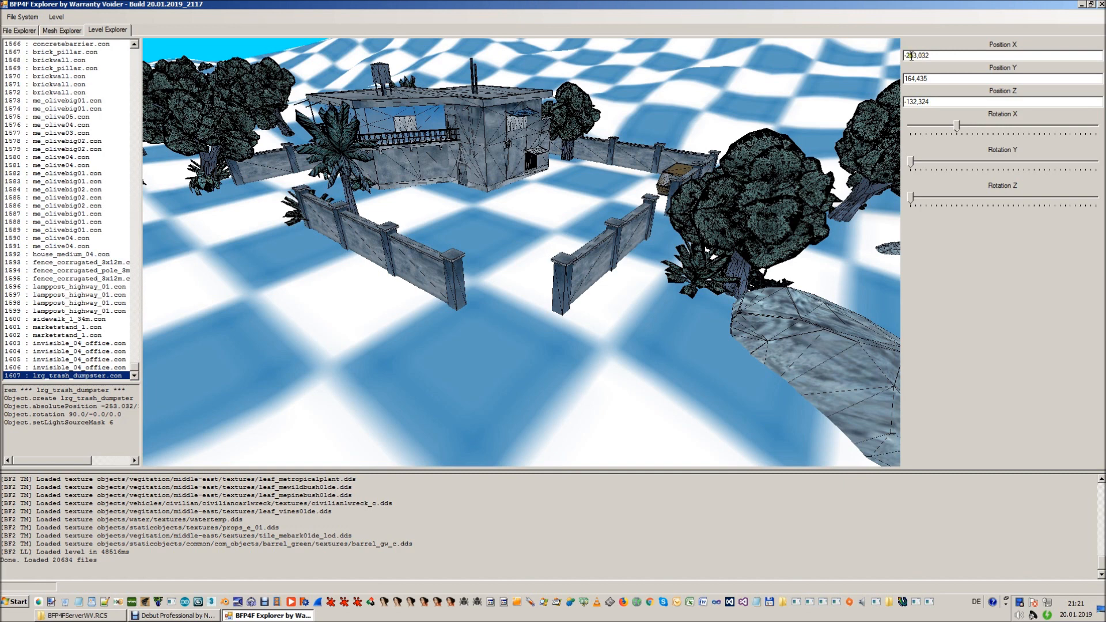
{"action": "triple_click", "coordinate": [953, 101]}
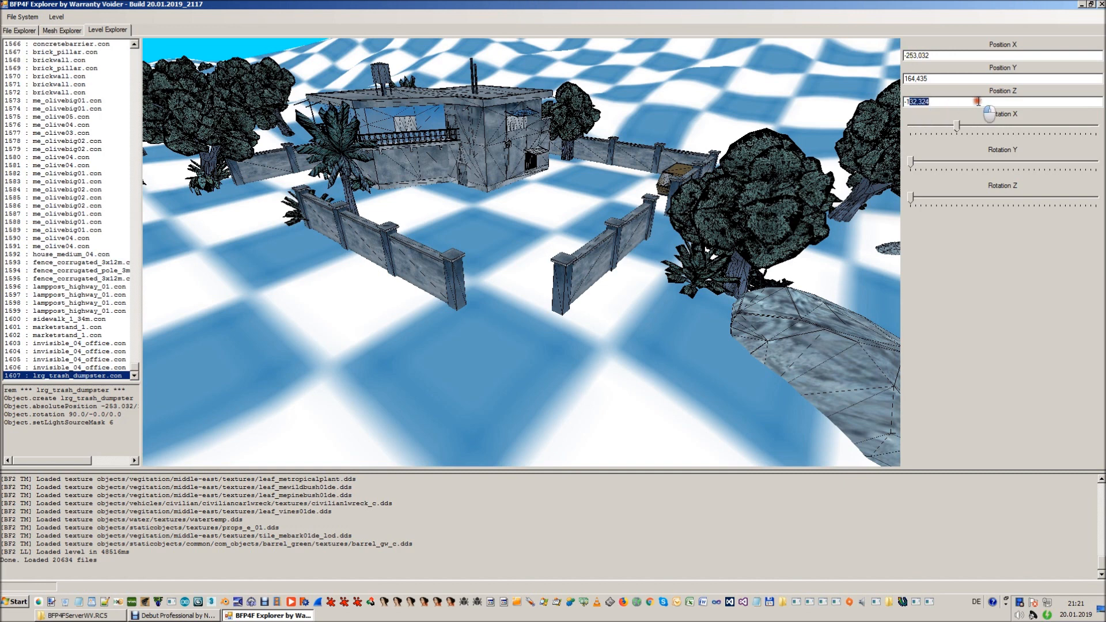
{"action": "type", "text": "-110"}
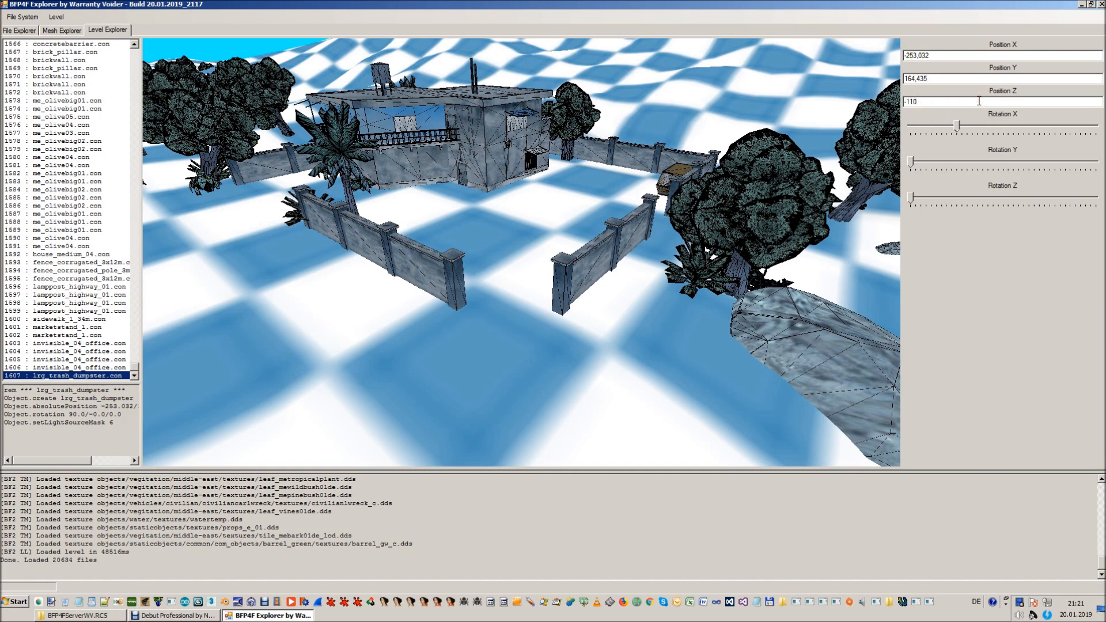
{"action": "mouse_move", "coordinate": [238, 376]}
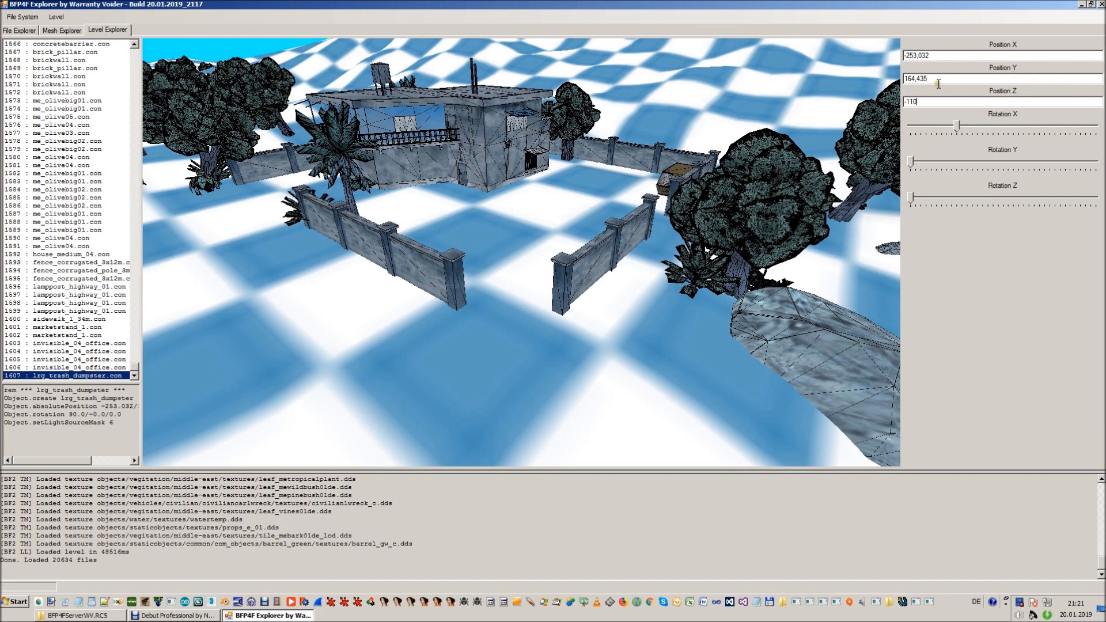
{"action": "mouse_move", "coordinate": [921, 103]}
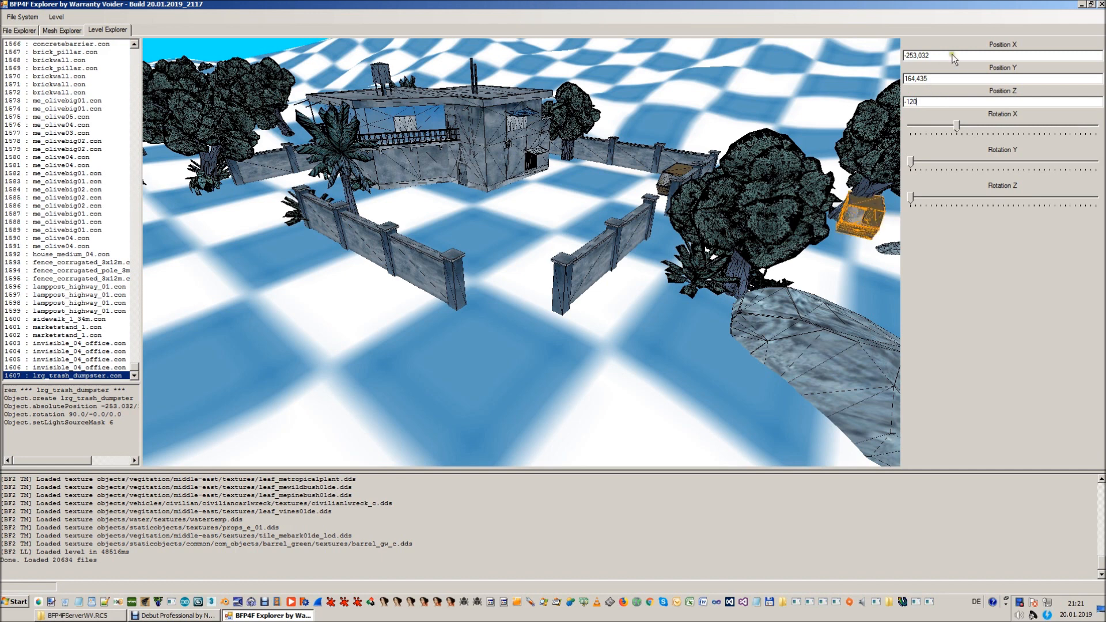
{"action": "triple_click", "coordinate": [931, 55]}
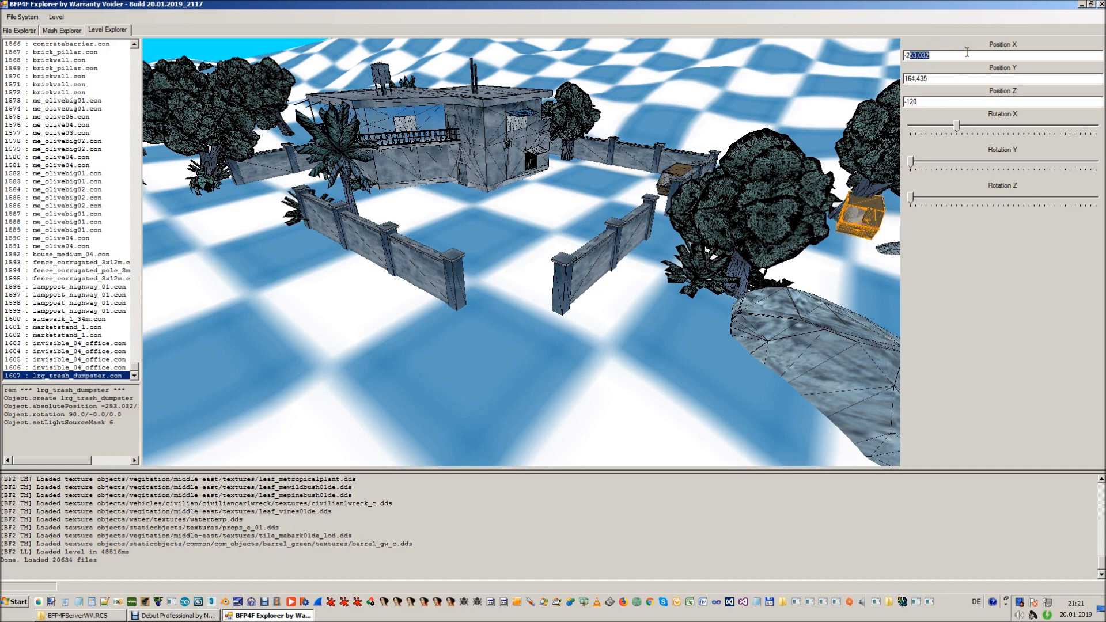
{"action": "type", "text": "-240"}
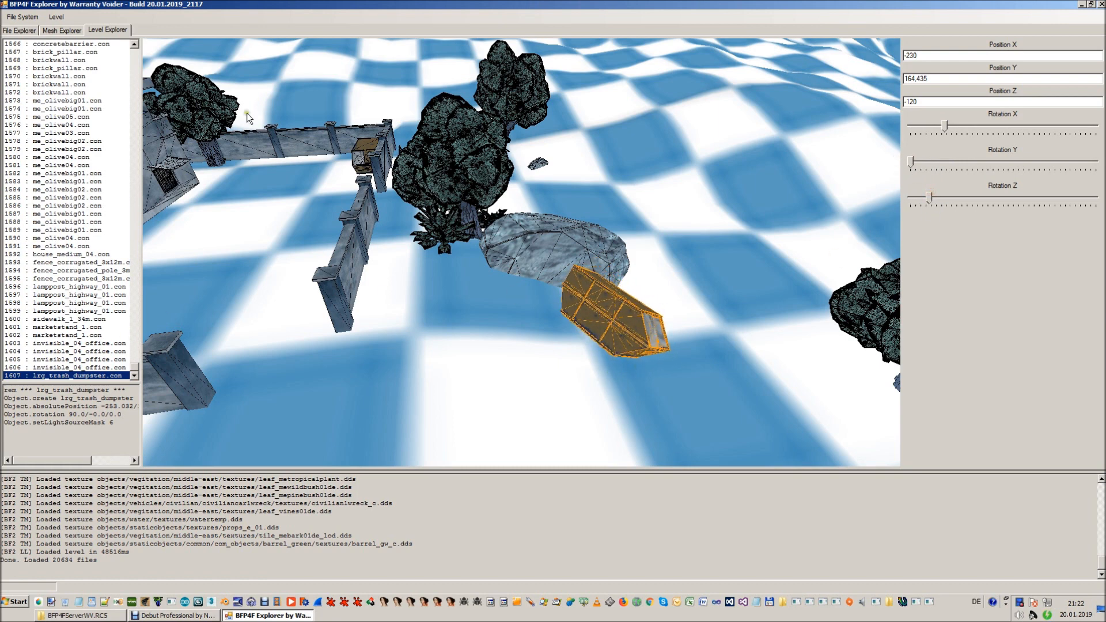
- Save the level changes via Level > Save Changes and confirm the Done message
{"action": "left_click", "coordinate": [100, 399]}
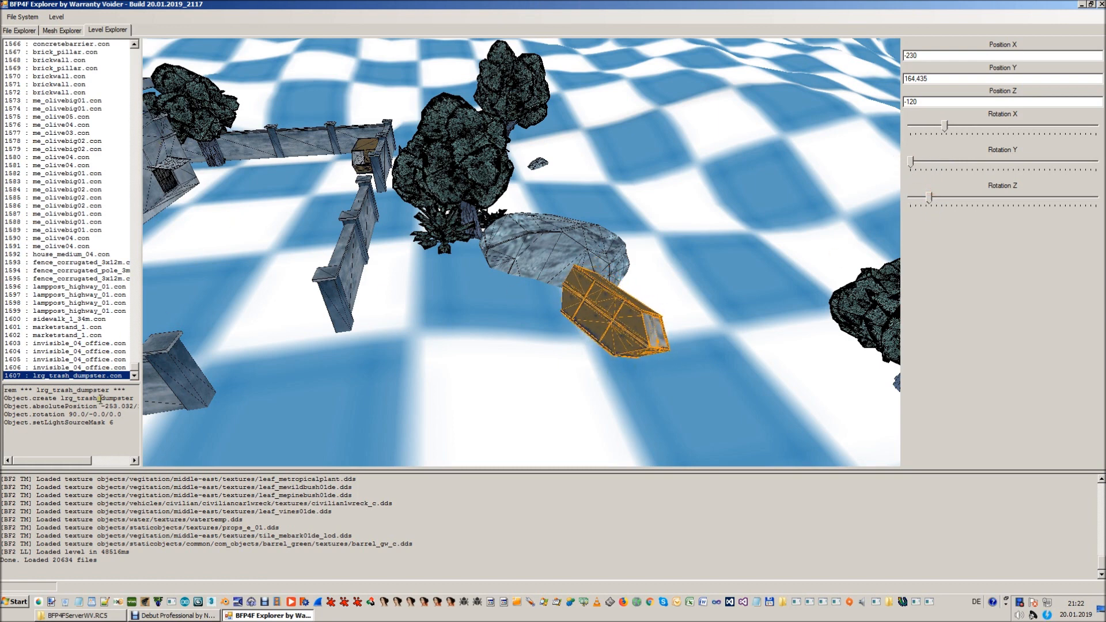
{"action": "double_click", "coordinate": [66, 376]}
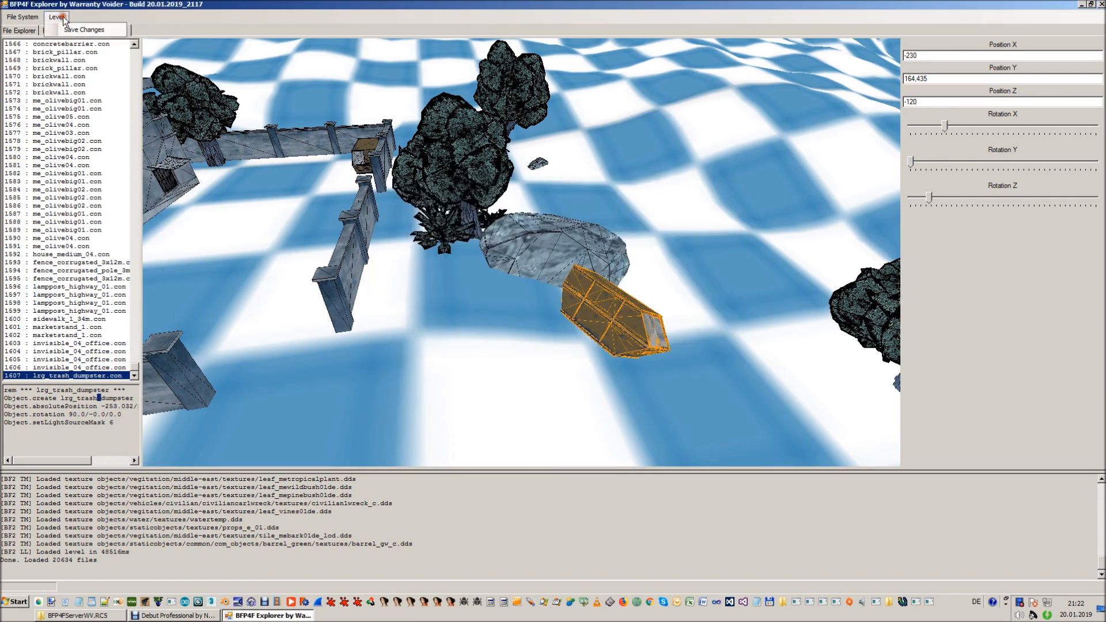
{"action": "left_click", "coordinate": [82, 29]}
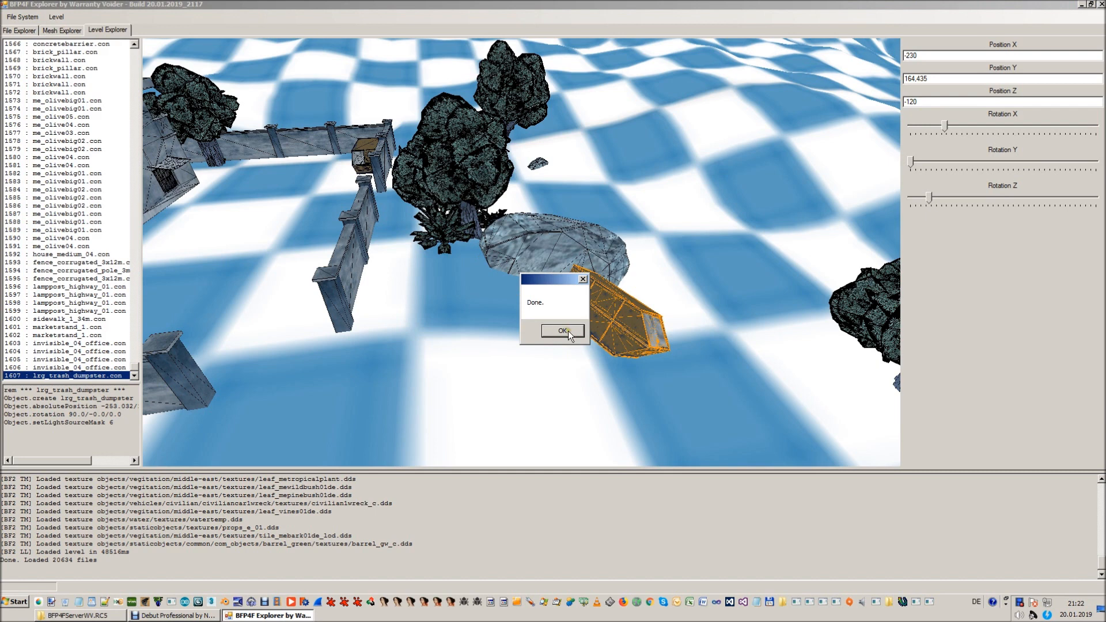
{"action": "left_click", "coordinate": [562, 331]}
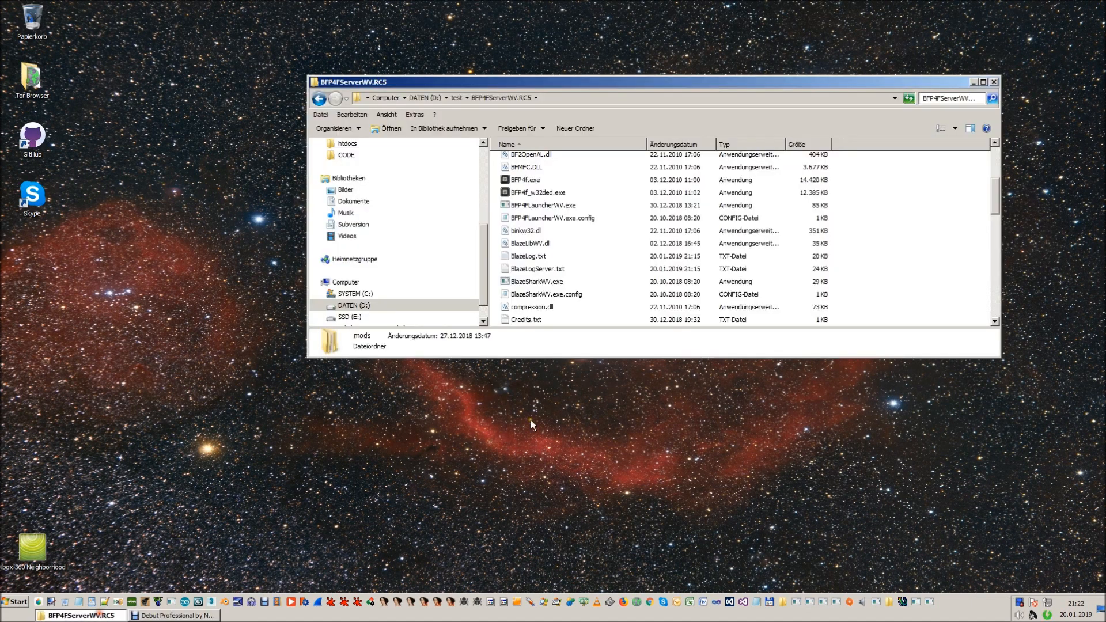
- Run BFP4FLauncherWV.exe from the BFP4FServerWV.RC5 folder
{"action": "scroll", "scroll_direction": "up", "scroll_amount": 3}
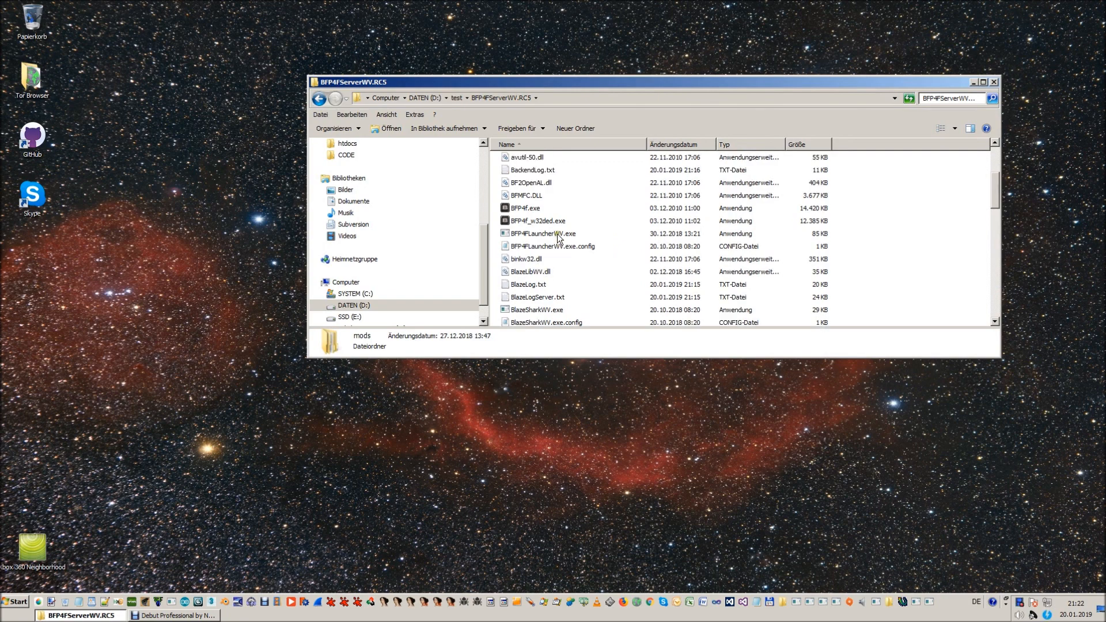
{"action": "double_click", "coordinate": [542, 233]}
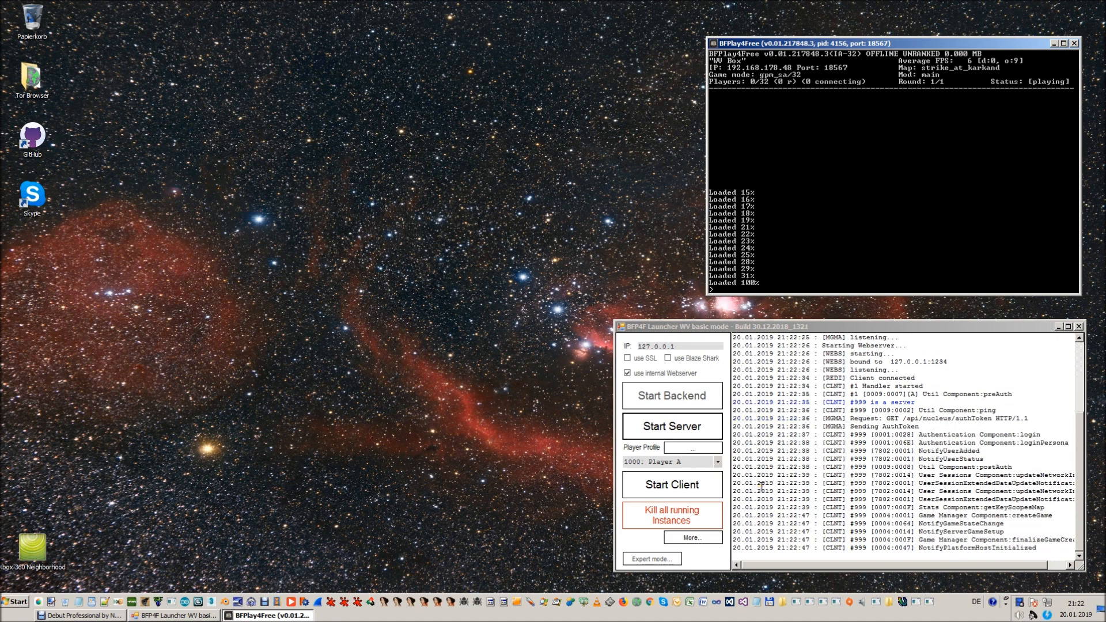
- Start the game client and acknowledge the Attach now! prompt
{"action": "left_click", "coordinate": [670, 485]}
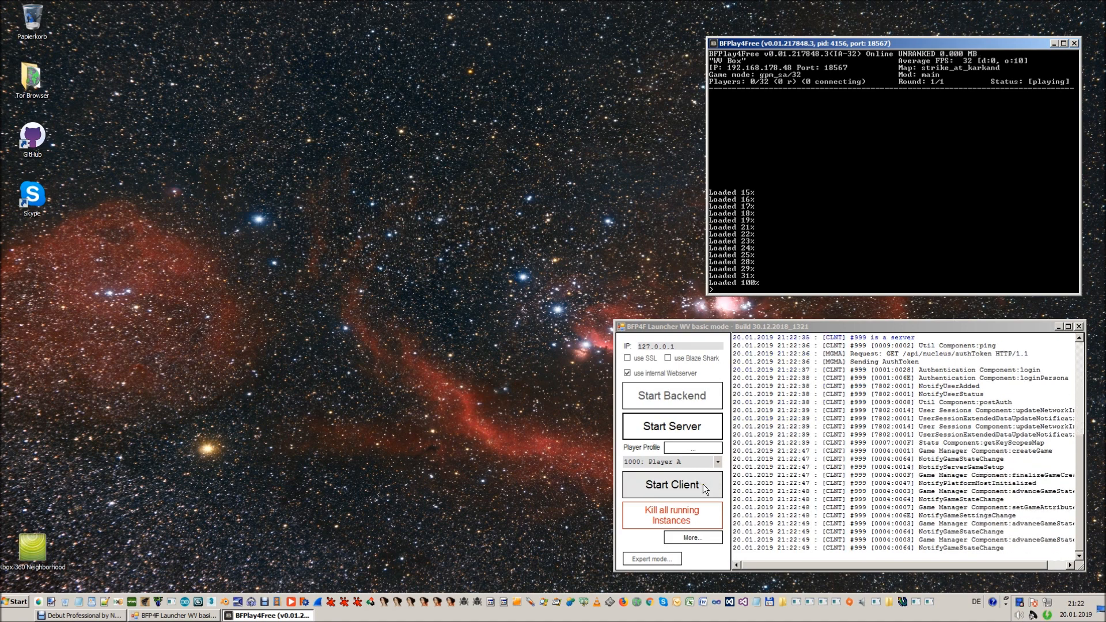
{"action": "left_click", "coordinate": [671, 485]}
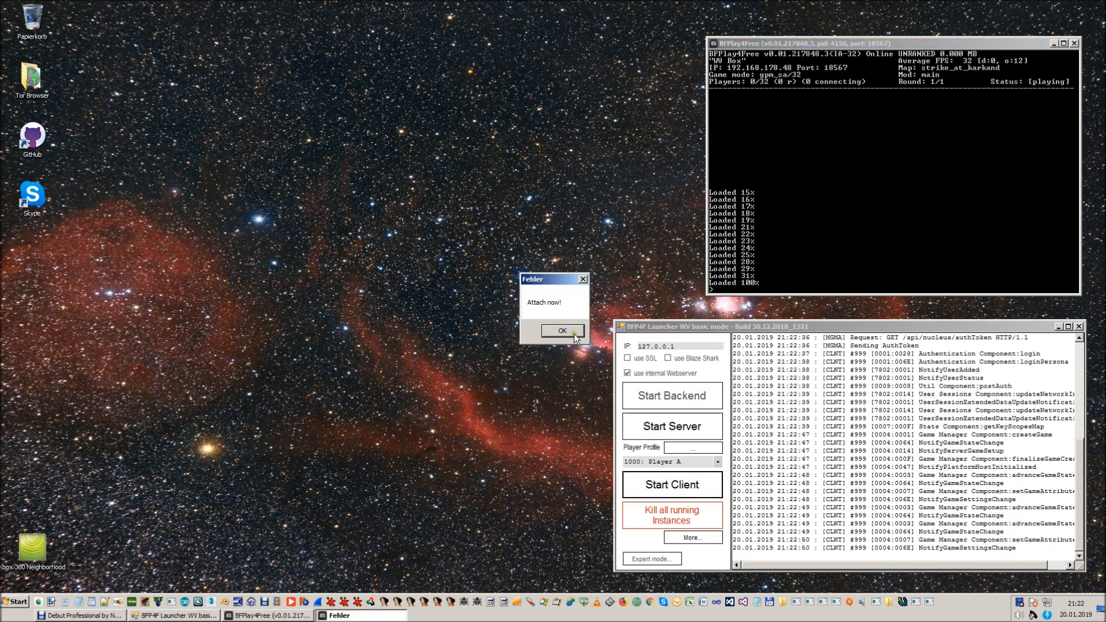
{"action": "left_click", "coordinate": [561, 331]}
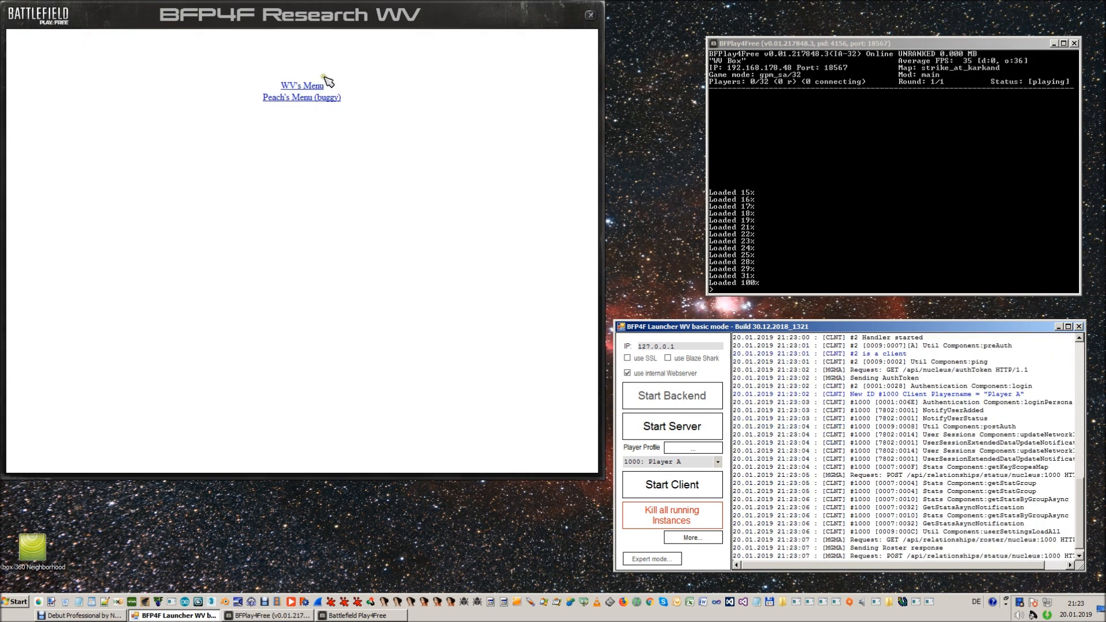
- Open WV's Menu and show the Join Game options
{"action": "left_click", "coordinate": [300, 85]}
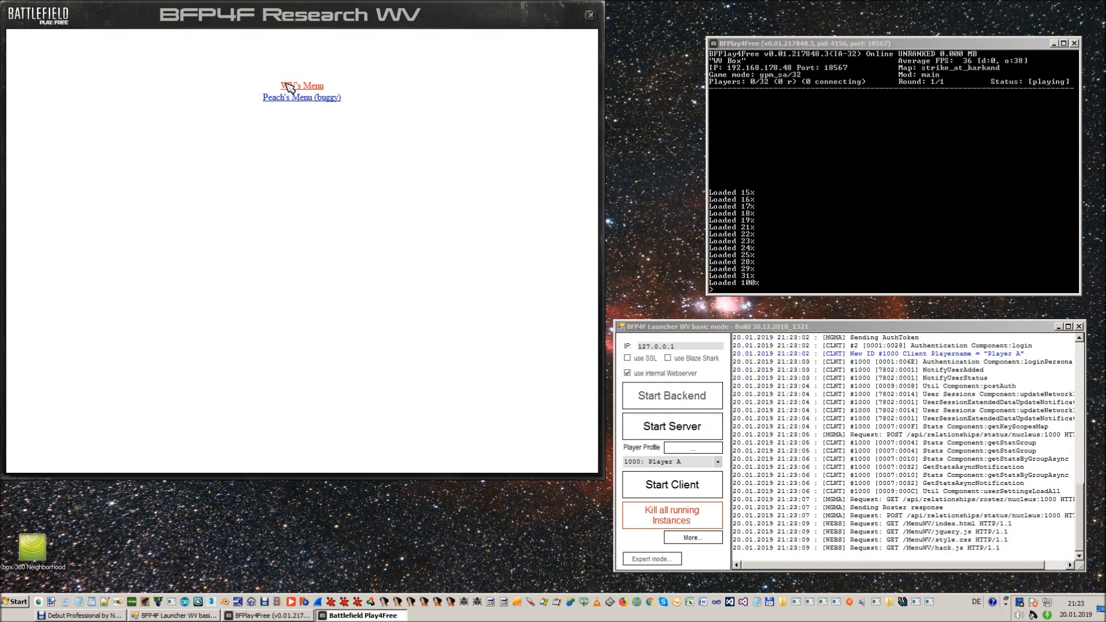
{"action": "left_click", "coordinate": [300, 87]}
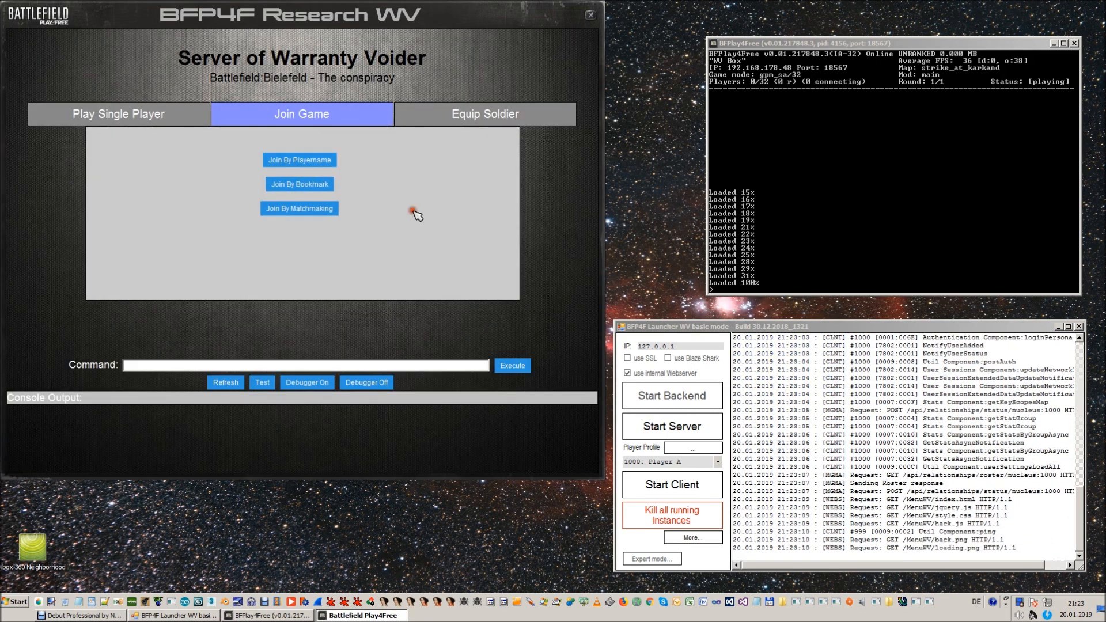